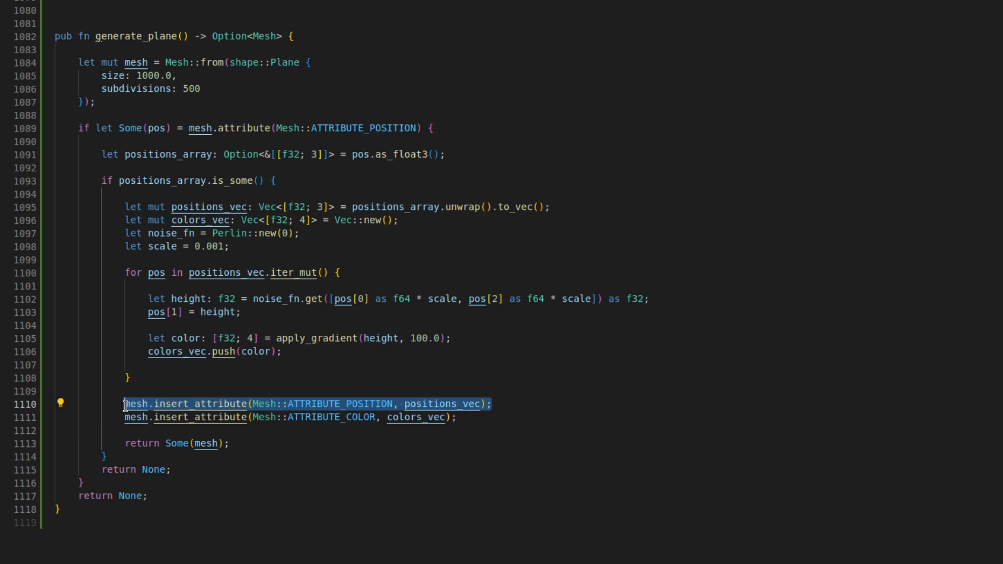
mouse_move(626, 413)
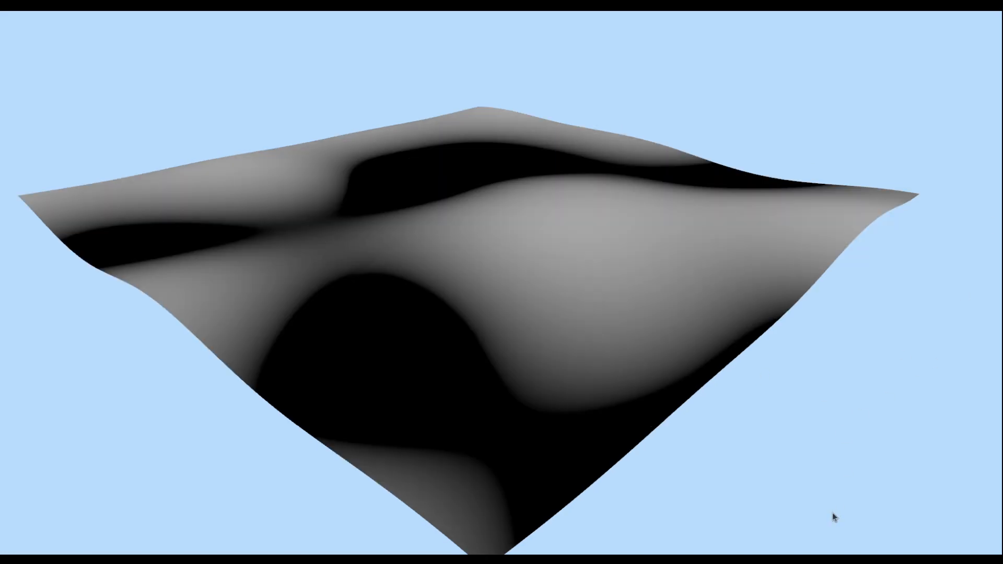
Step: Set the terrain noise type to SuperSimplex via the in-game console command st noise:SuperSimplex
text(st noise:SuperSimplex)
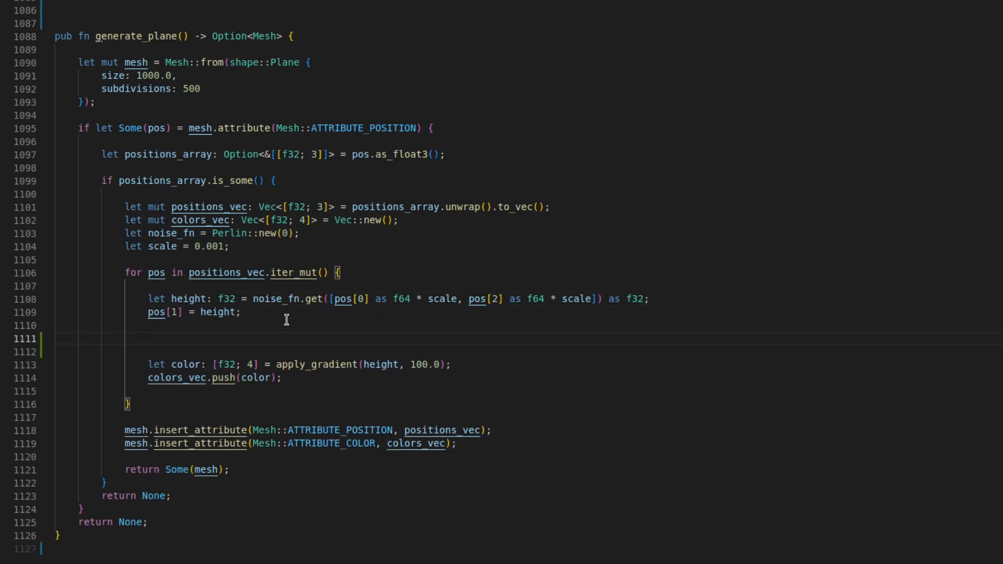
Step: Pass each vertex height through apply_easing with an Easings variant before colouring
text(height)
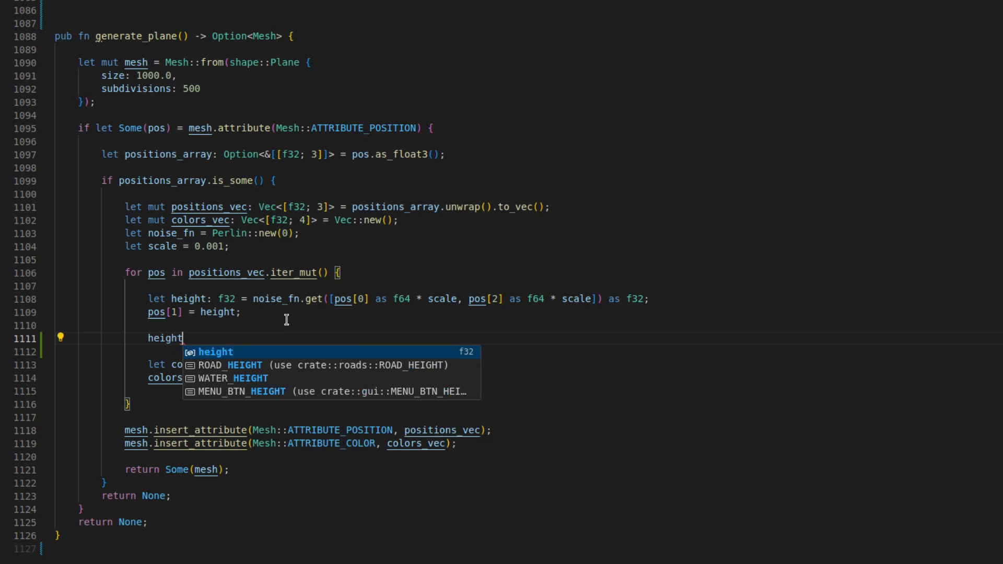
text(= apply_easing(height,)
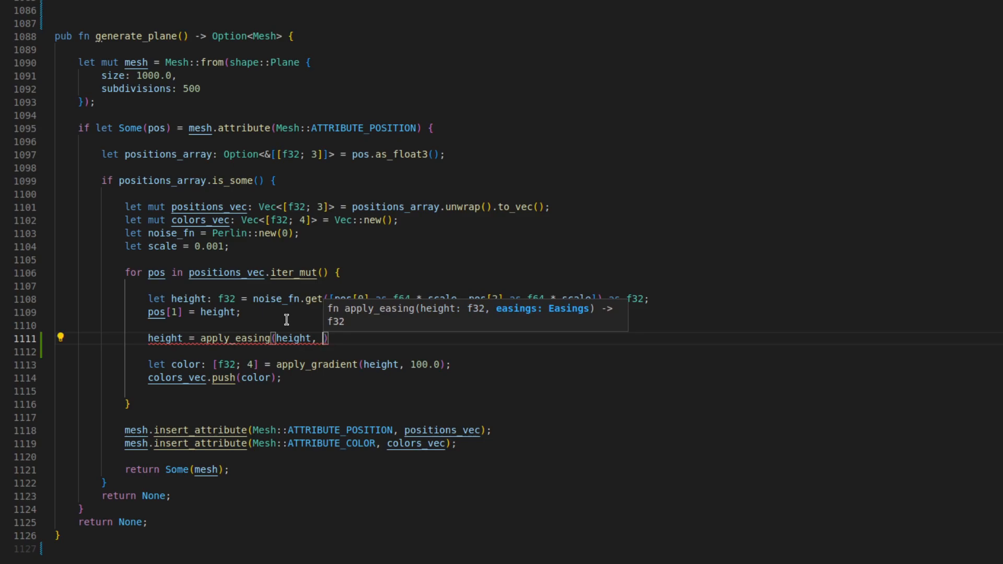
text(Easings::)
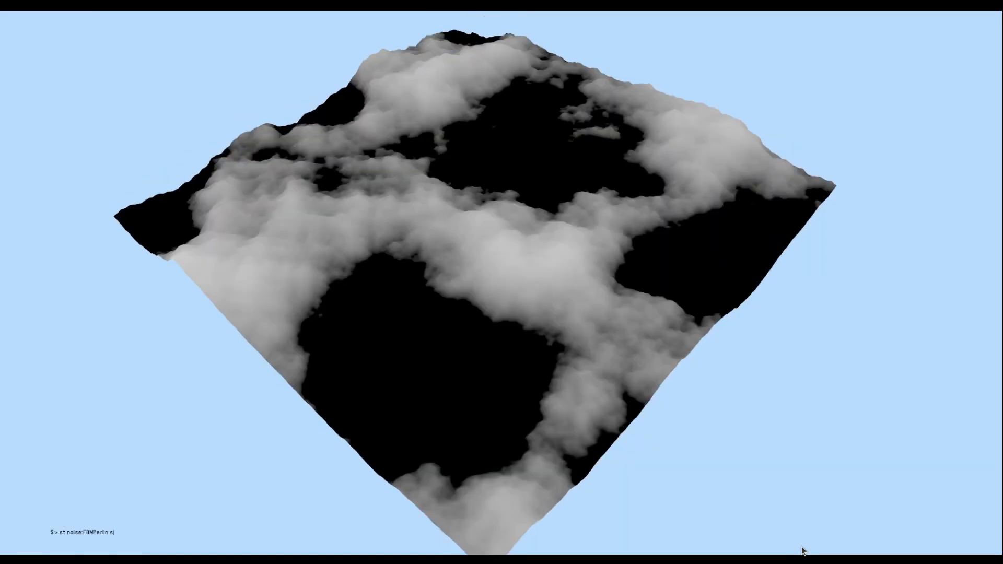
Step: Enter the seed command in the game console before viewing the JSON terrain config
text(seed)
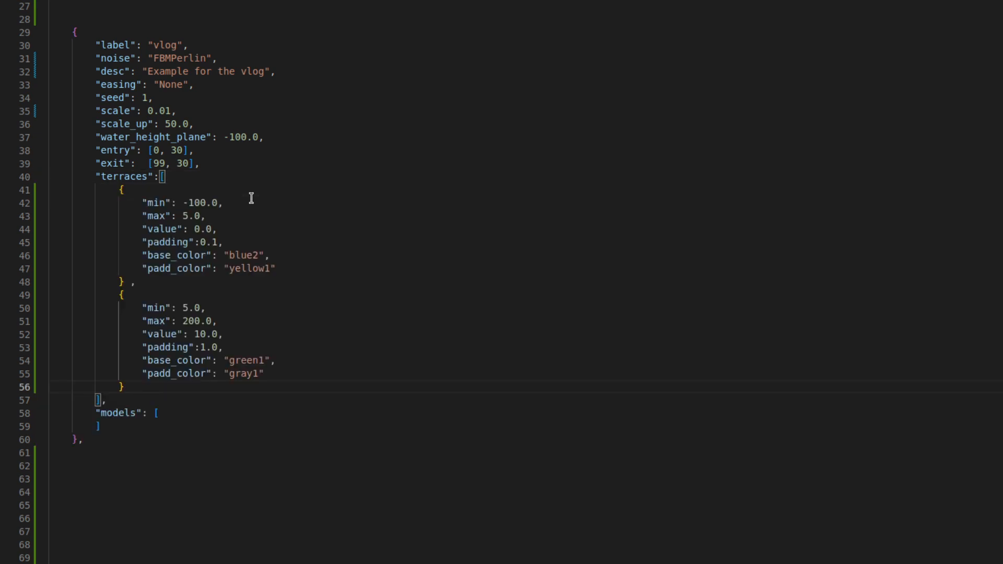
double_click(154, 203)
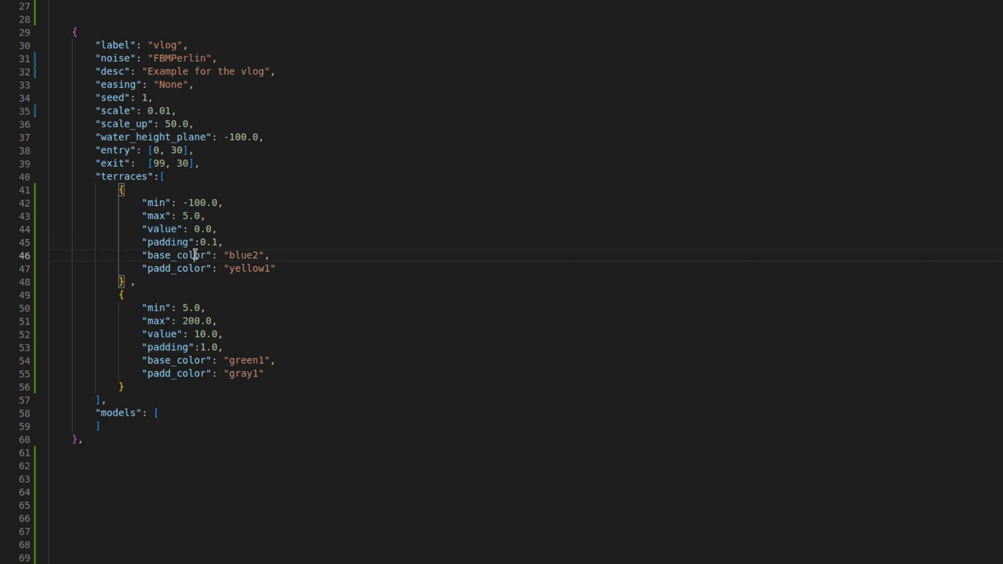
double_click(176, 269)
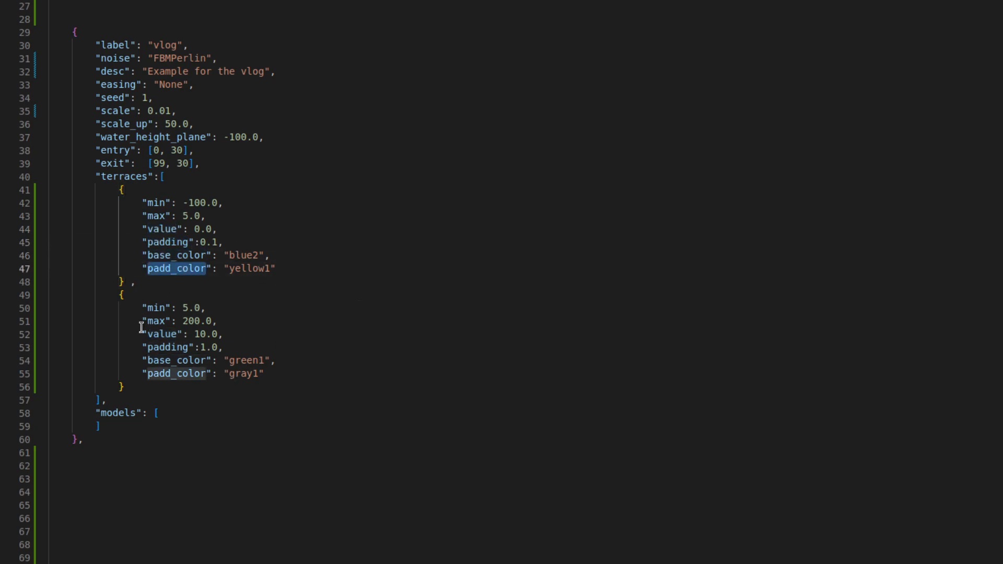